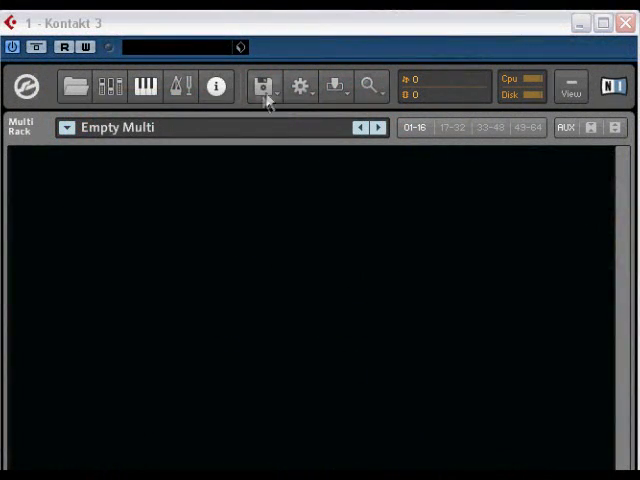
# Load Trombone.nki from the Band > 1 - Horns instrument list into the empty multi
pyautogui.click(263, 85)
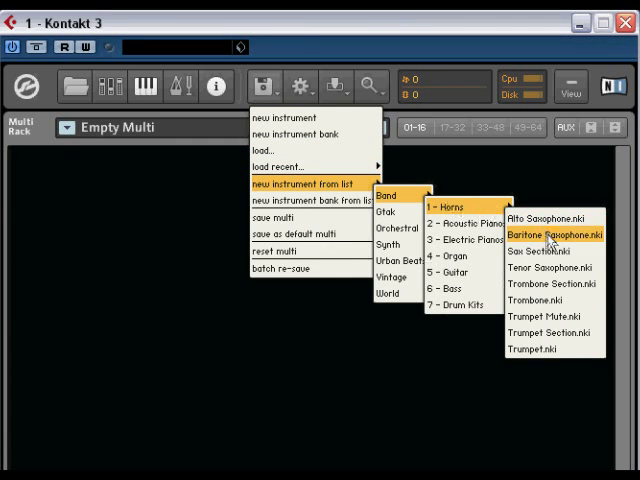
pyautogui.moveTo(545, 305)
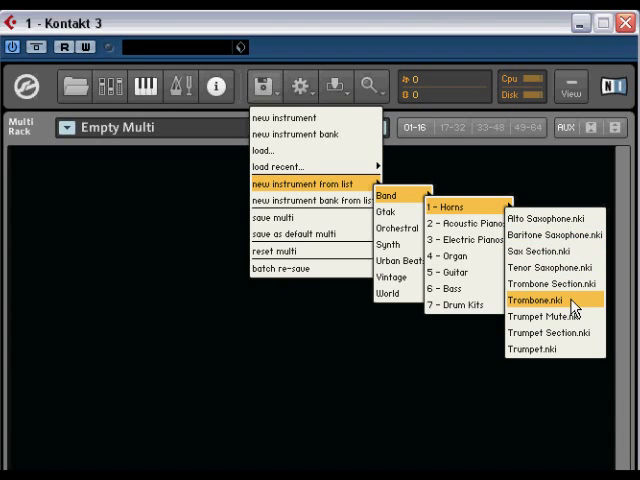
pyautogui.click(544, 298)
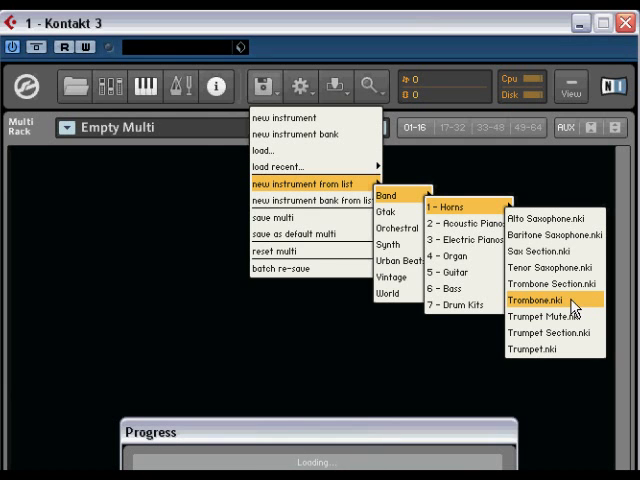
pyautogui.click(543, 299)
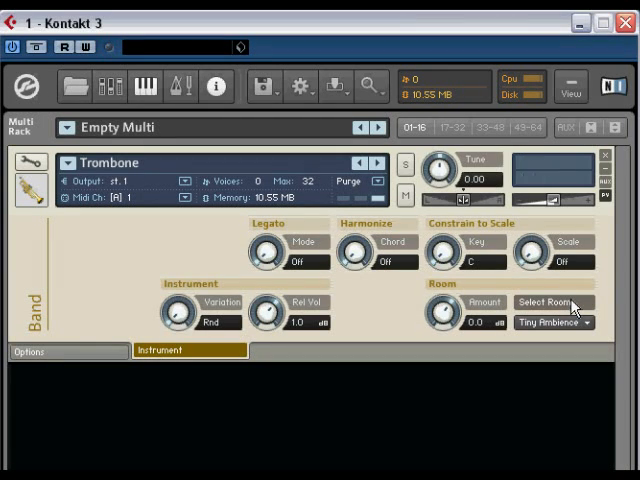
pyautogui.moveTo(607, 243)
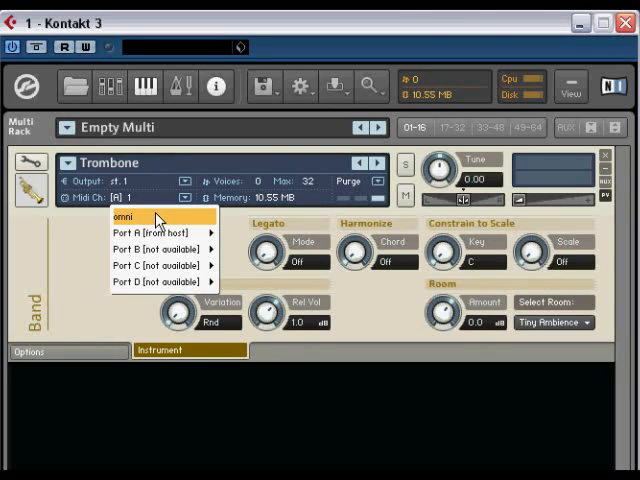
# Add another Trombone instance receiving on MIDI channel A 2
pyautogui.click(265, 85)
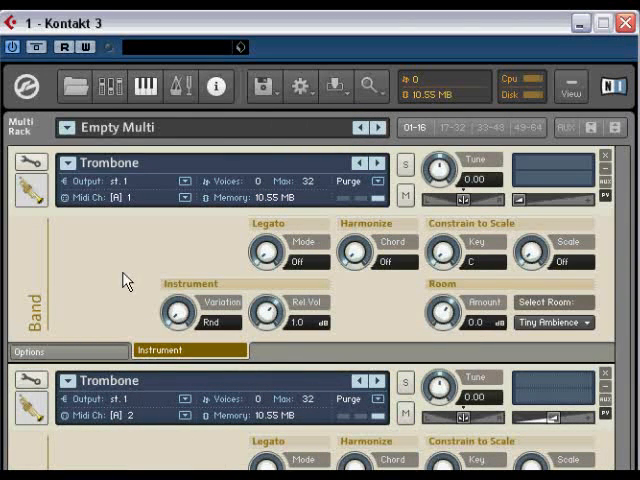
# Load the saved 6 Saxes multi from disk, confirming Yes to replace the current multi
pyautogui.click(264, 86)
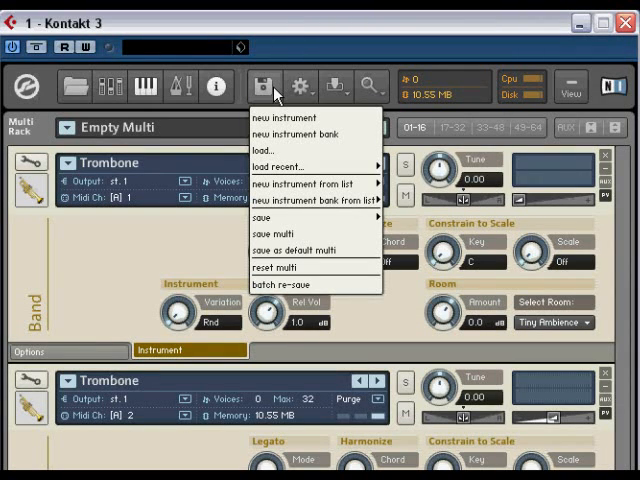
pyautogui.moveTo(280, 151)
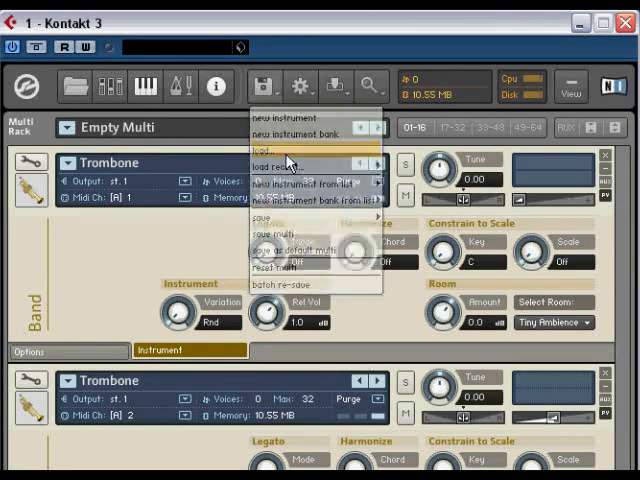
pyautogui.click(301, 85)
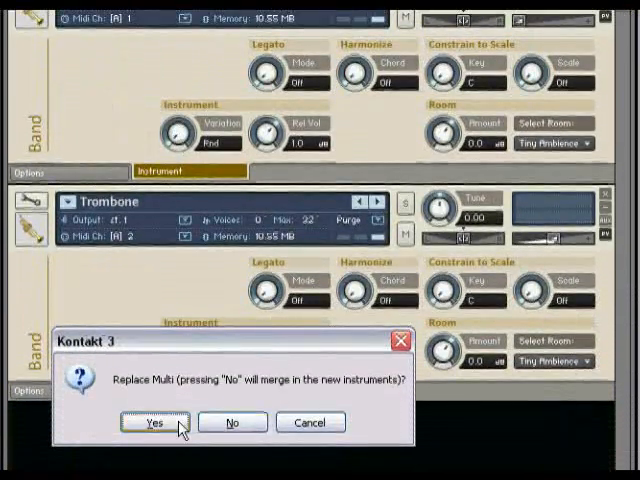
pyautogui.click(152, 422)
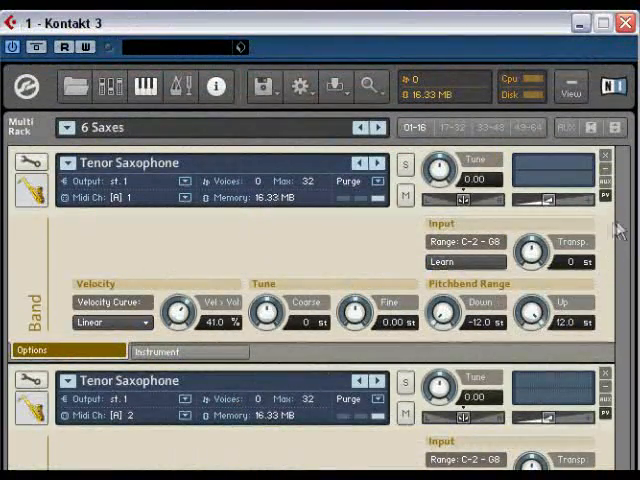
# Review the rack's instruments, then reset to the empty gtak_multi with zero memory use
pyautogui.scroll(-3)
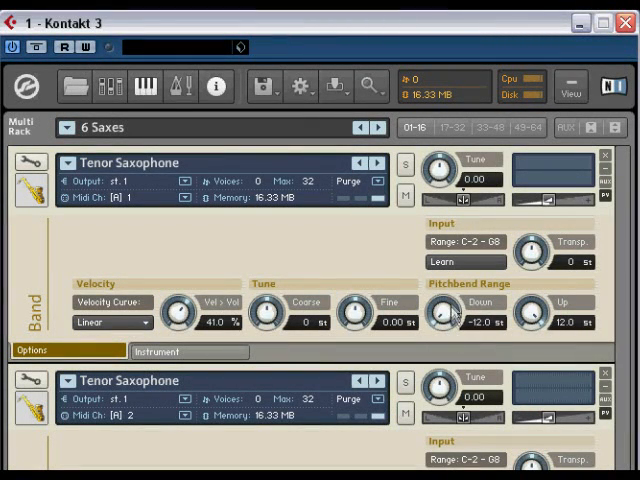
pyautogui.moveTo(488, 338)
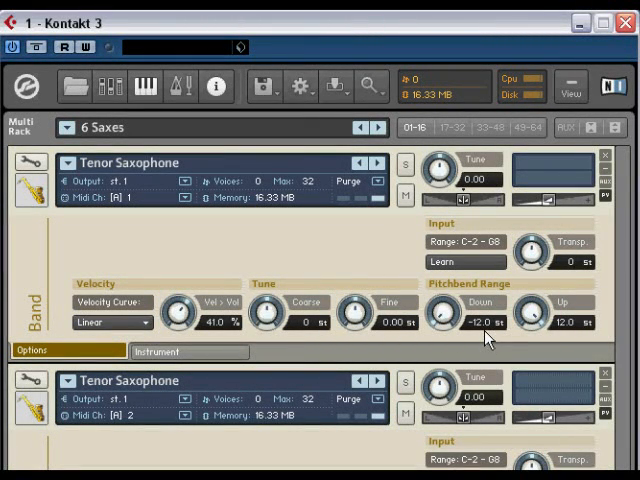
pyautogui.scroll(-3)
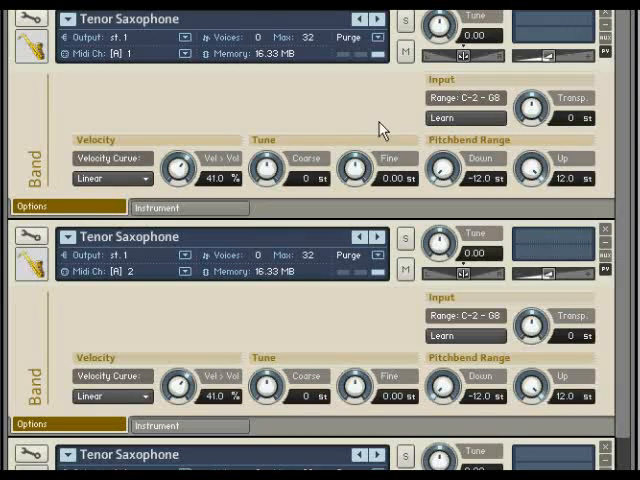
pyautogui.click(376, 18)
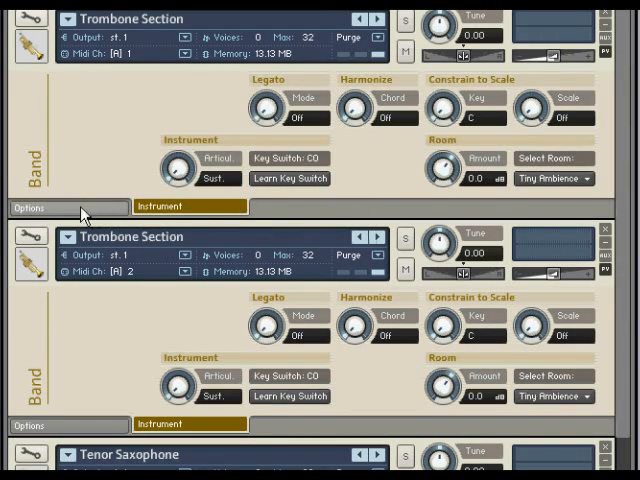
pyautogui.click(32, 207)
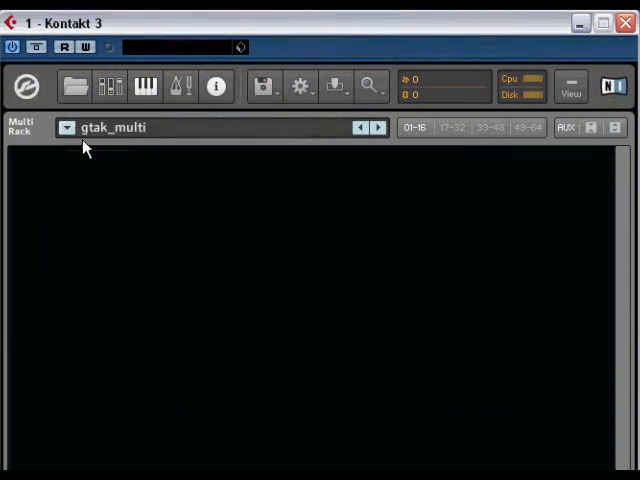
# Load the Gtak Tenor Saxophone instrument from the instrument list onto MIDI channel 1
pyautogui.click(263, 85)
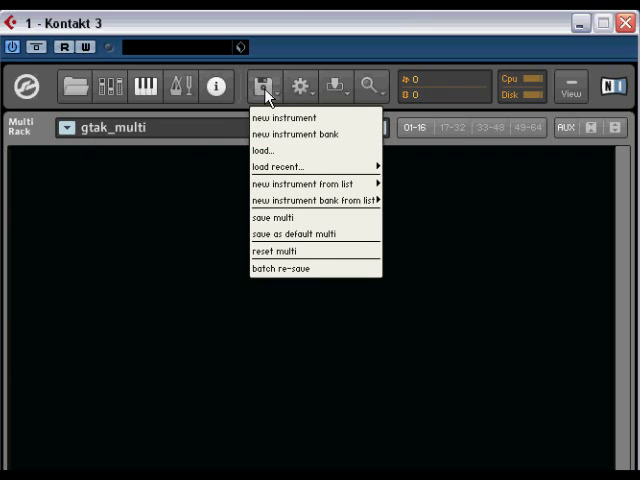
pyautogui.moveTo(310, 184)
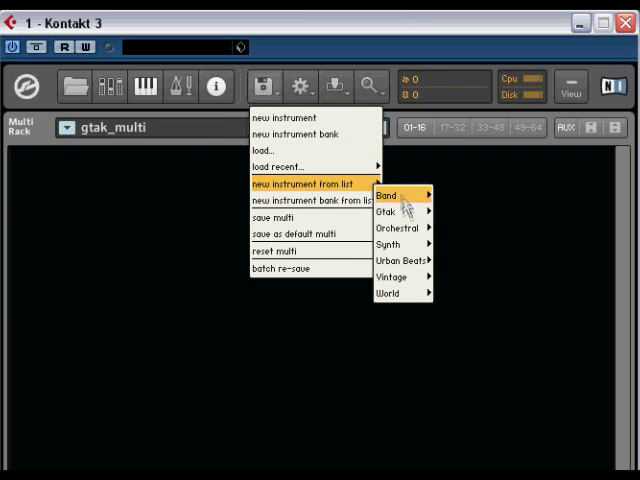
pyautogui.moveTo(383, 212)
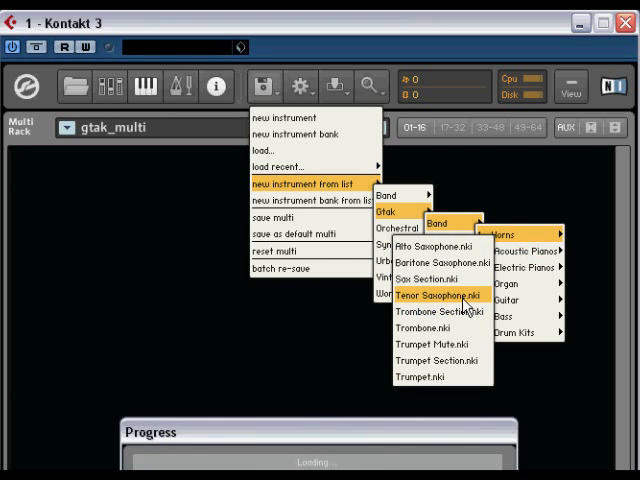
pyautogui.click(436, 296)
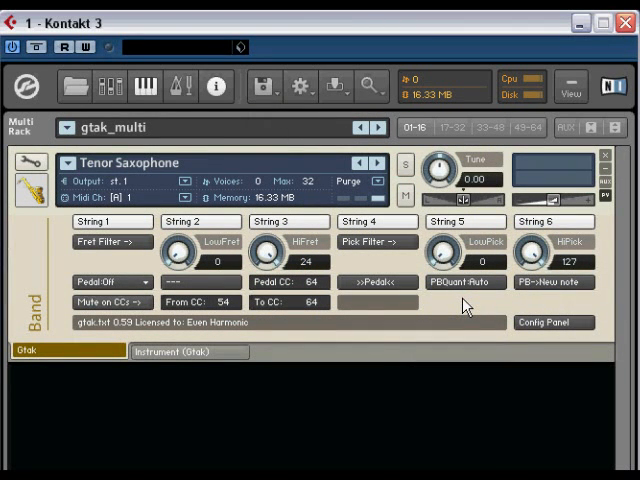
pyautogui.moveTo(466, 307)
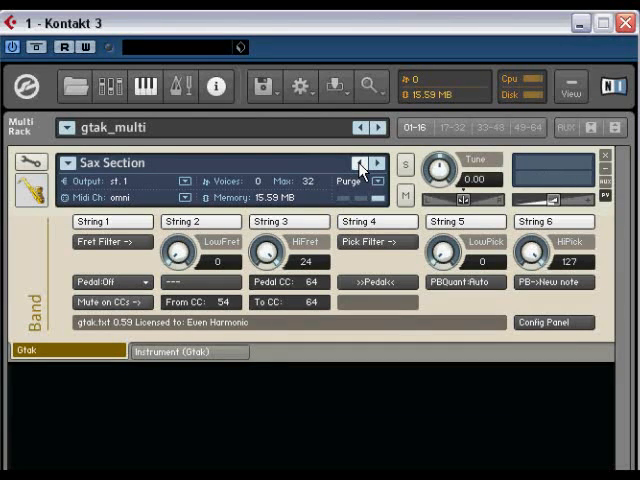
# Step the slot to the Baritone Saxophone instrument with the header's previous-instrument arrow
pyautogui.click(376, 162)
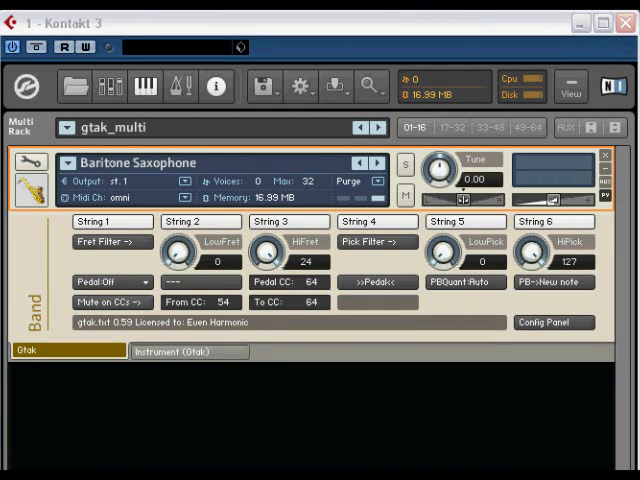
pyautogui.moveTo(30, 293)
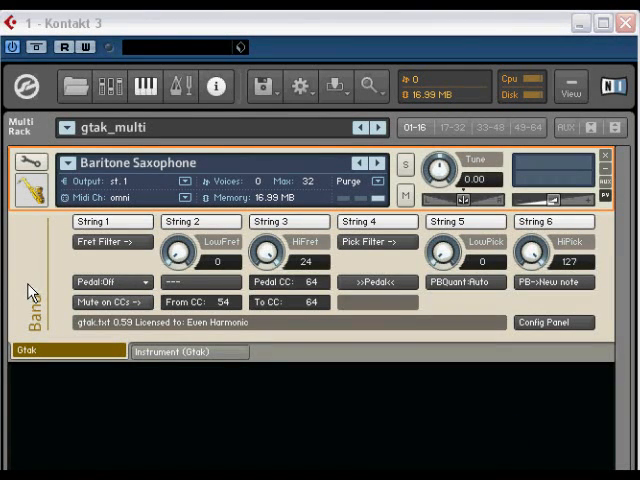
pyautogui.moveTo(37, 293)
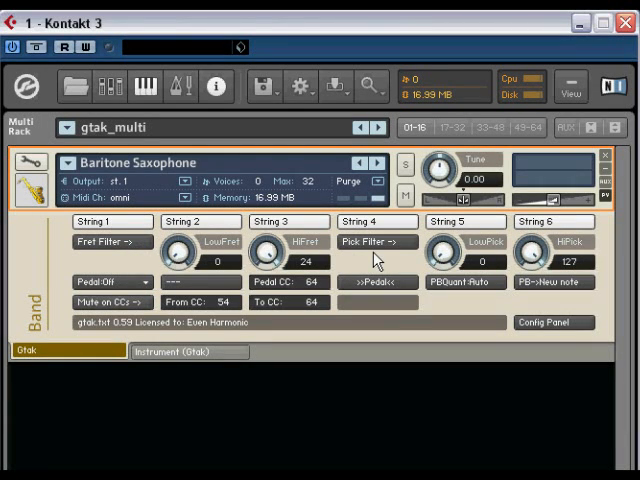
pyautogui.moveTo(283, 308)
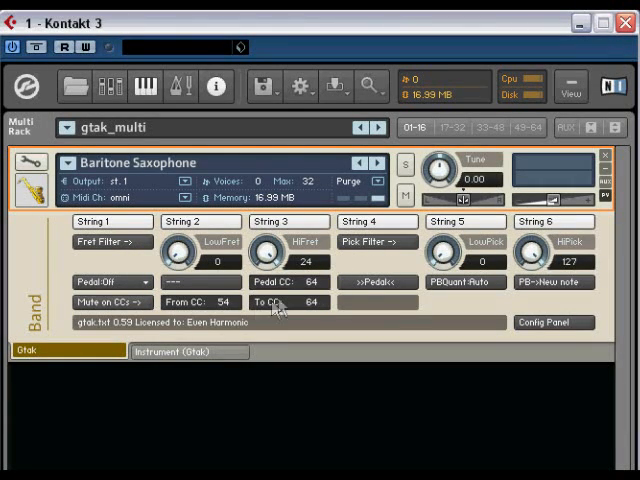
pyautogui.moveTo(335, 307)
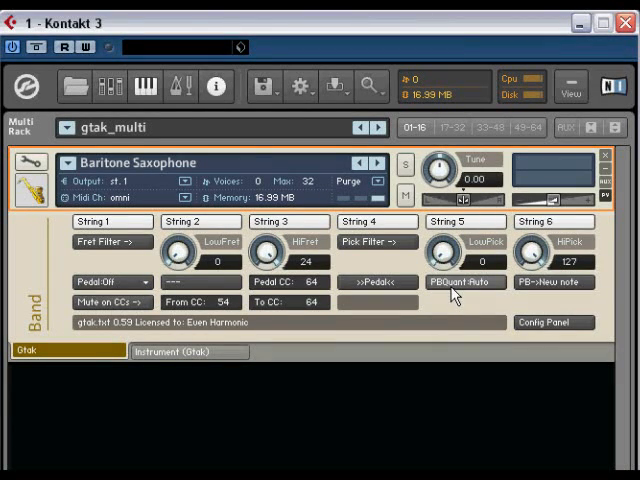
pyautogui.moveTo(463, 282)
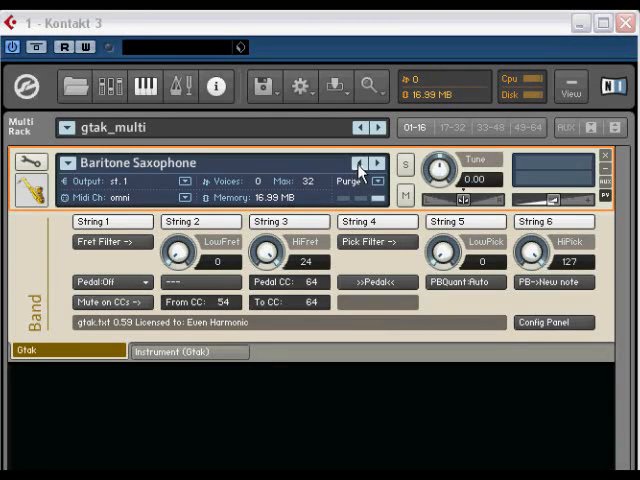
# Add the Gtak Band Upright Bass from 6 - Bass alongside the Alto Saxophone
pyautogui.click(263, 85)
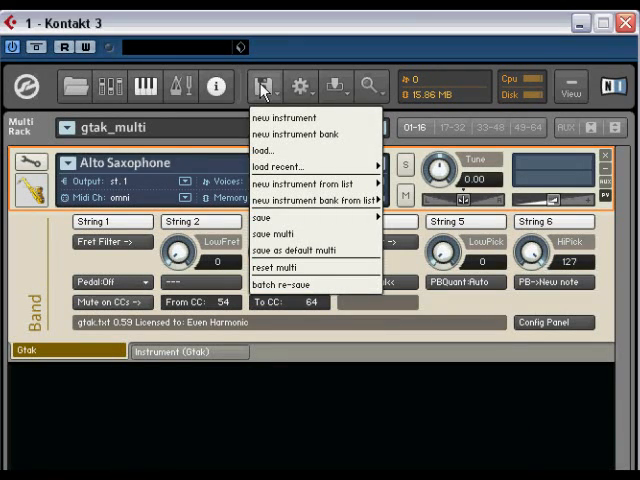
pyautogui.moveTo(312, 184)
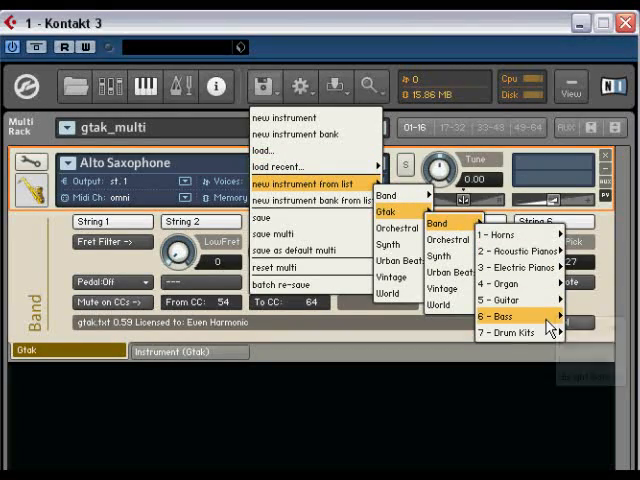
pyautogui.click(513, 314)
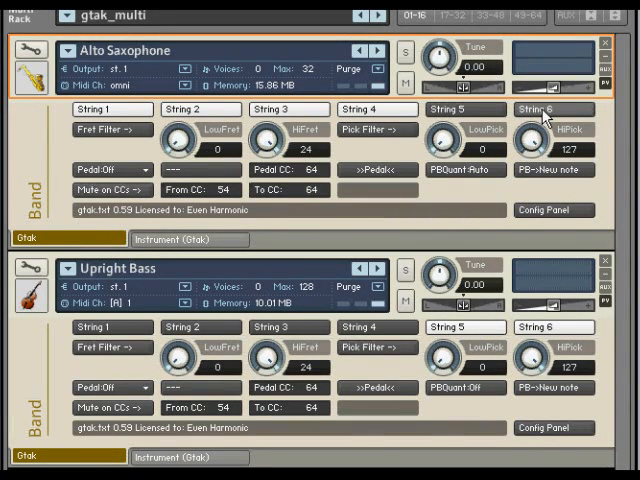
pyautogui.moveTo(128, 315)
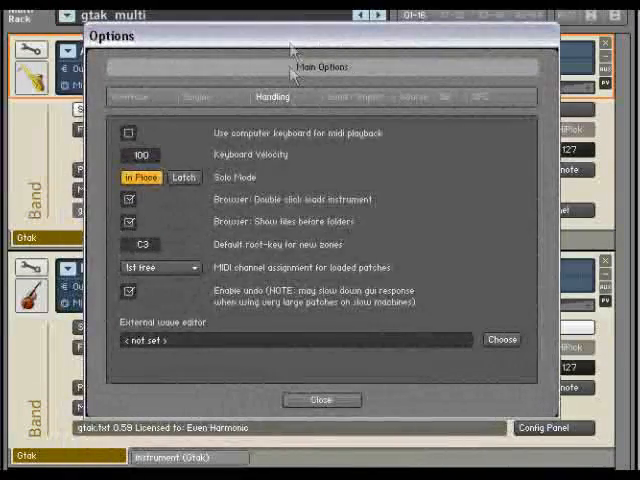
# Set 'MIDI channel assignment for loaded patches' to 'assign to omni' in Options > Handling and close it
pyautogui.click(155, 267)
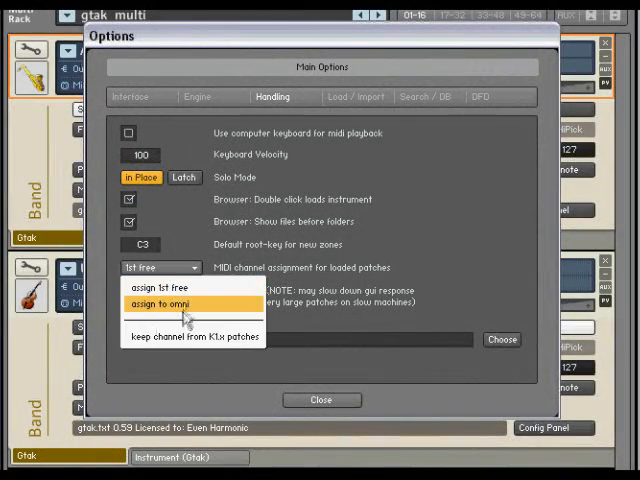
pyautogui.click(165, 300)
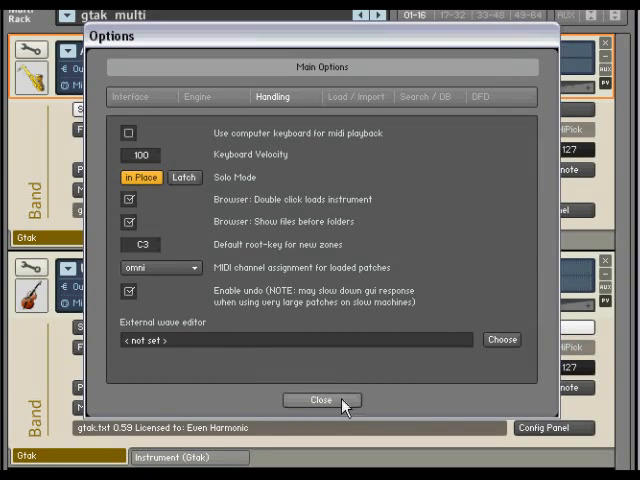
pyautogui.click(320, 400)
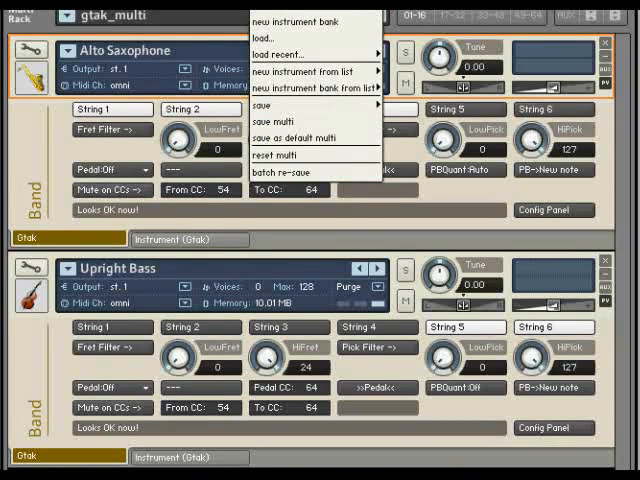
pyautogui.moveTo(305, 71)
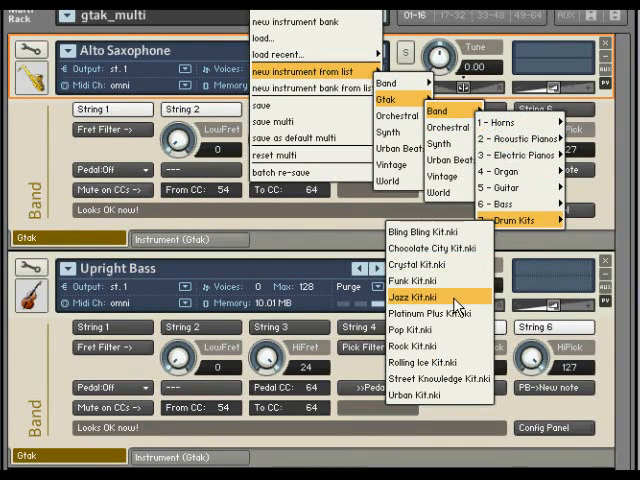
# Choose the Jazz Kit drum instrument from Gtak > Band > Drum Kits
pyautogui.click(412, 299)
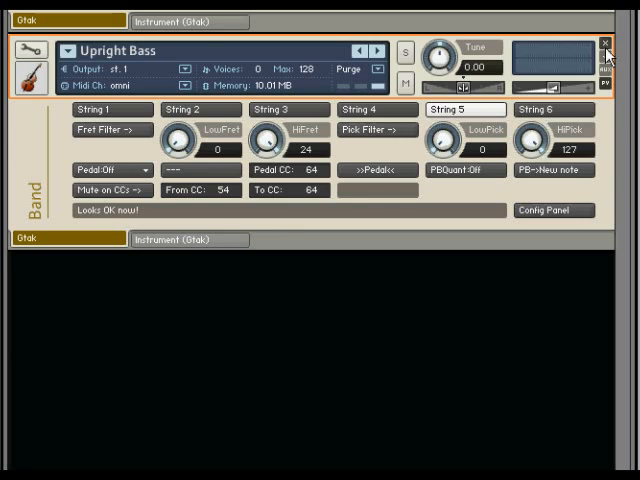
# Replace the Upright Bass with the Gtak Synth Lead Android Cabinet Lead.nki on omni MIDI
pyautogui.click(265, 86)
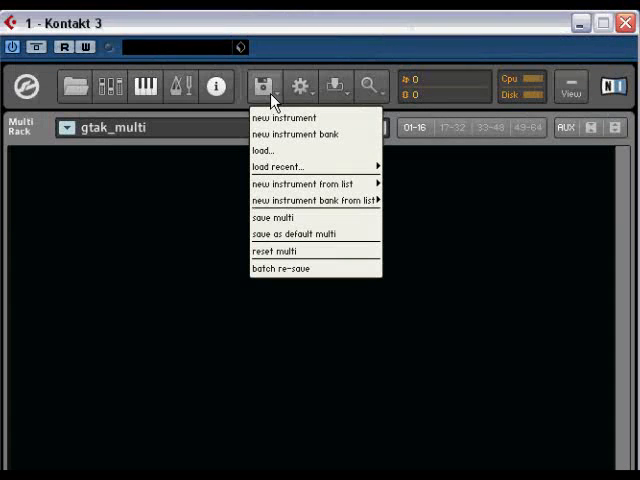
pyautogui.moveTo(305, 183)
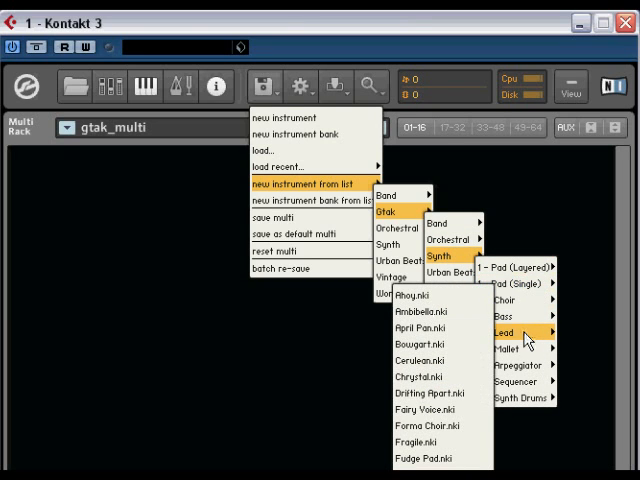
pyautogui.moveTo(521, 326)
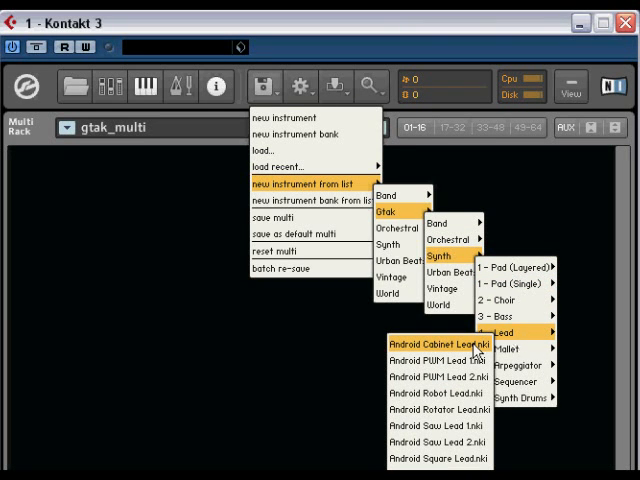
pyautogui.click(437, 343)
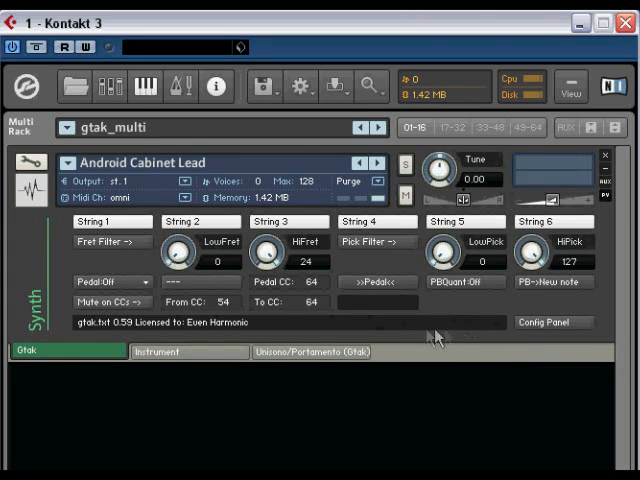
# Load Gtak > Synth > Pad (Single) > Fairy Voice.nki and set its Pedal mode to Holds
pyautogui.click(264, 85)
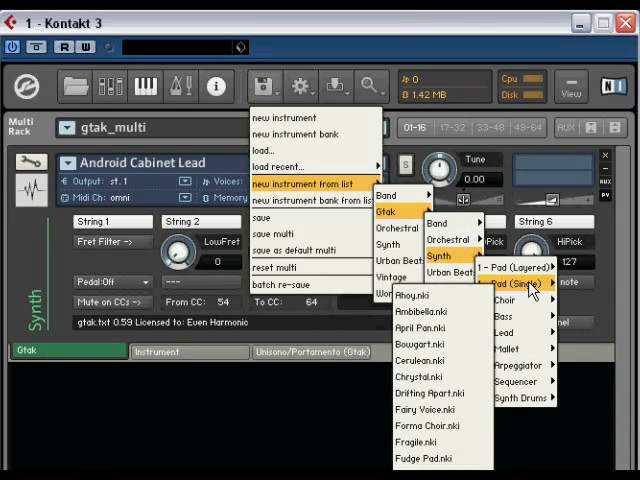
pyautogui.moveTo(422, 382)
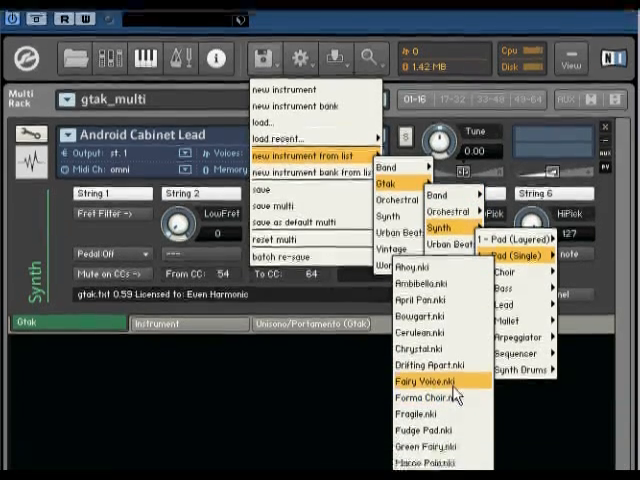
pyautogui.click(415, 382)
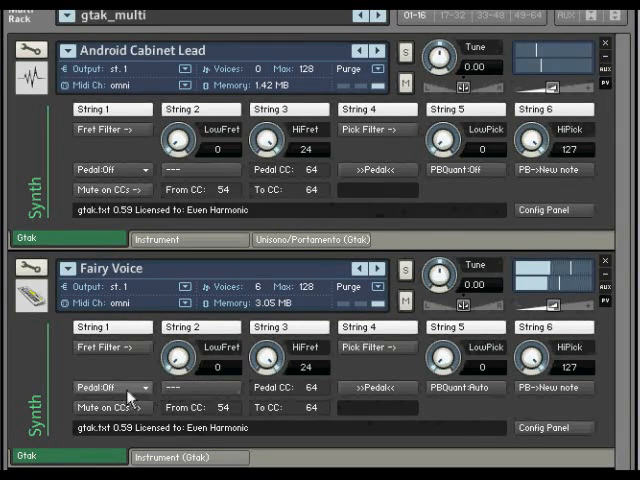
pyautogui.click(110, 387)
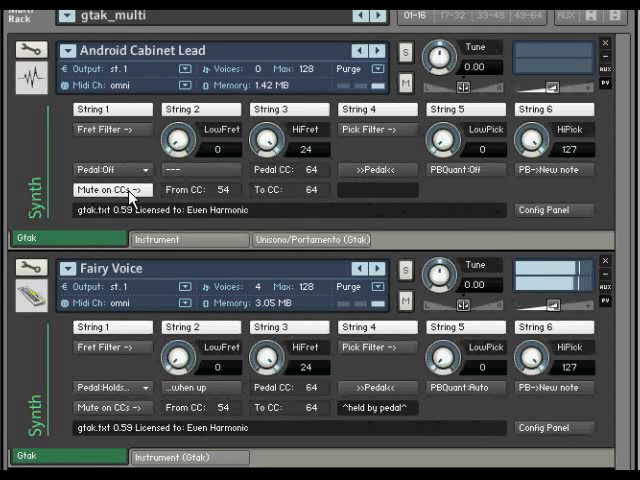
pyautogui.click(104, 187)
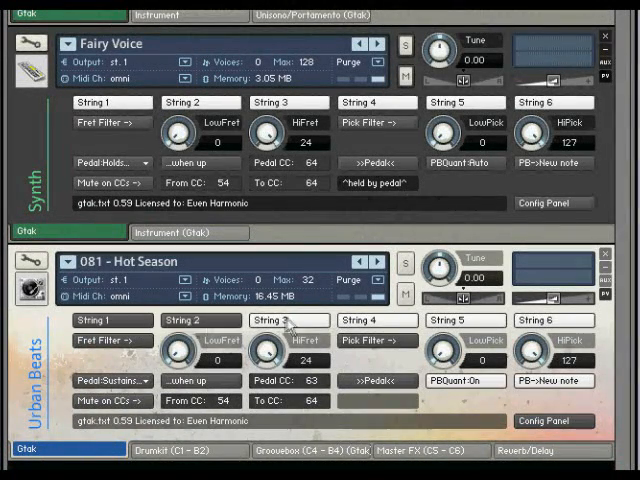
# View Hot Season's Groovebox pattern, then return to its Gtak settings
pyautogui.click(309, 449)
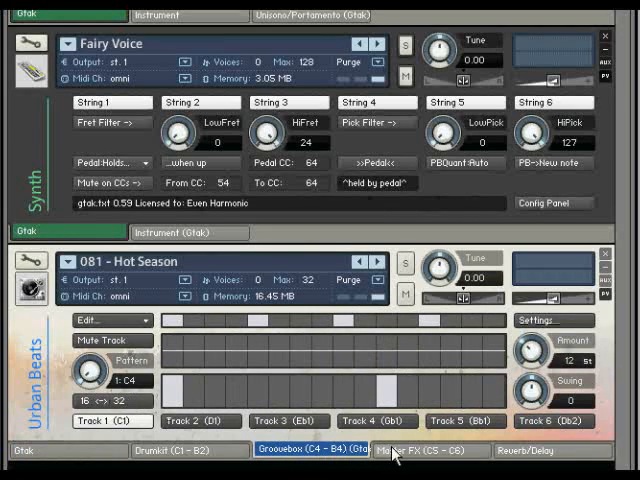
pyautogui.click(429, 449)
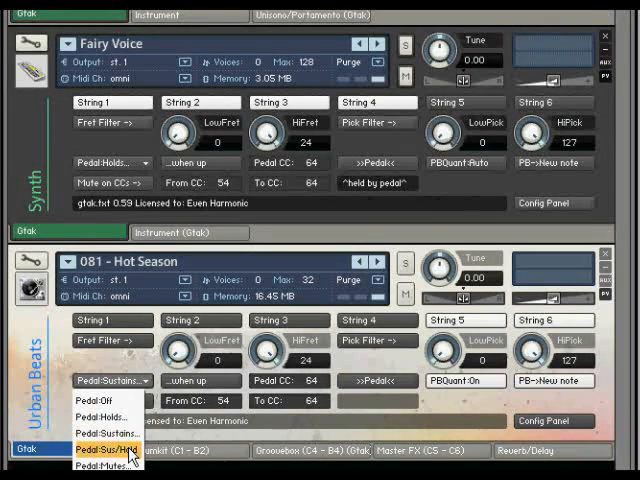
# Set Hot Season's Pedal to Sus/Hold, then reset the multi to empty the rack
pyautogui.click(98, 450)
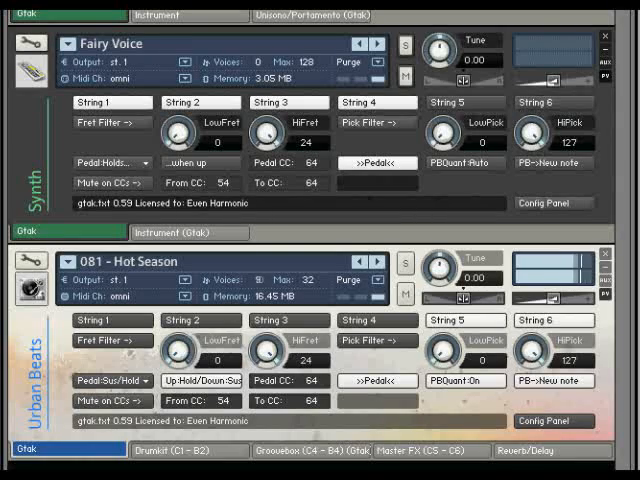
pyautogui.click(411, 448)
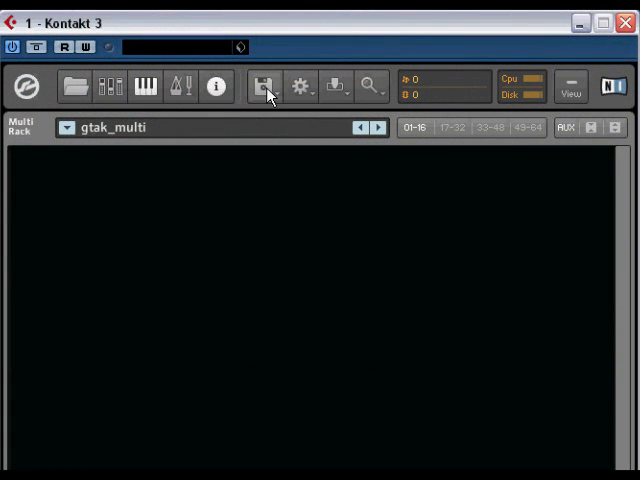
# Load Orchestral > VSL Strings > Violin Ensemble > Violin ens 14 (all).nki via Load/Save
pyautogui.click(265, 85)
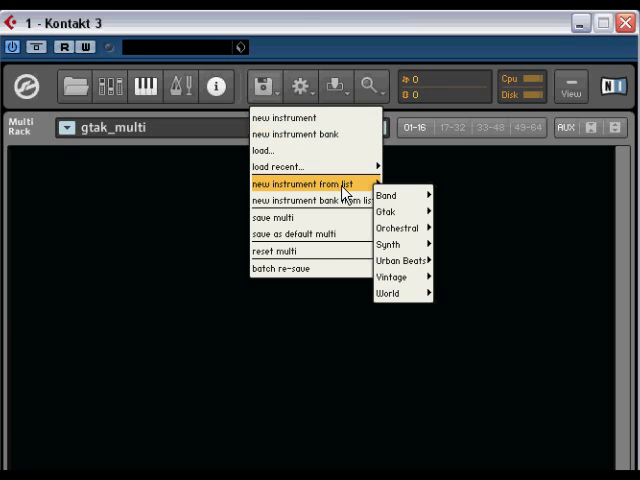
pyautogui.moveTo(390, 211)
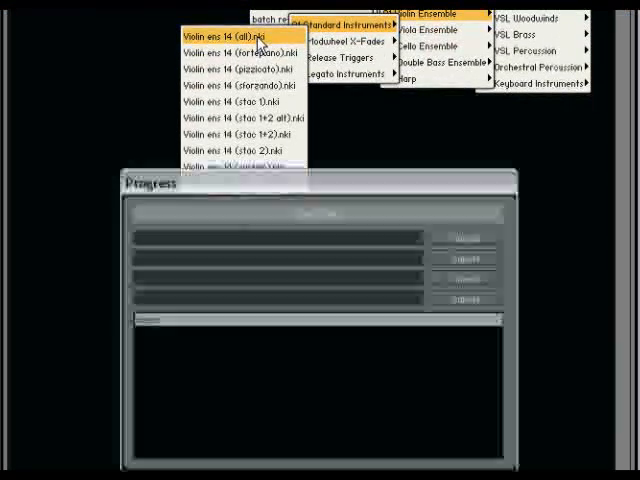
pyautogui.click(227, 33)
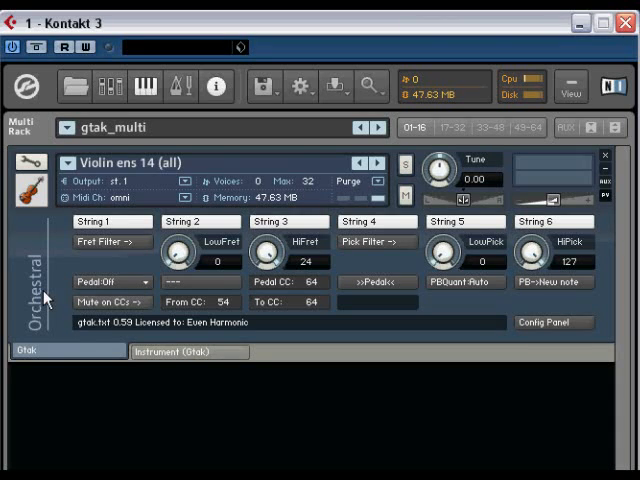
pyautogui.moveTo(312, 172)
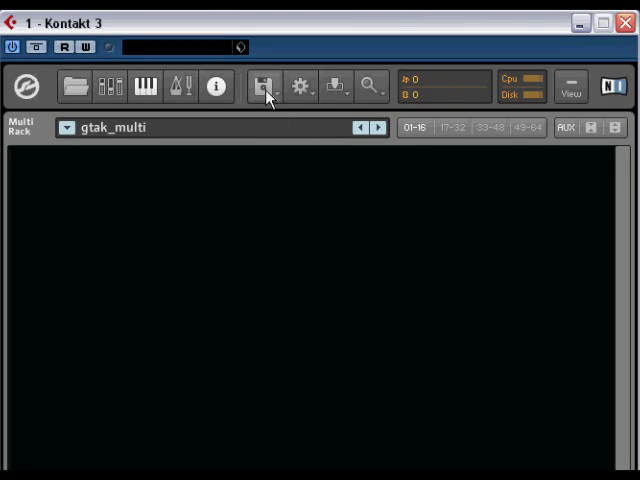
# Bring up the Load/Save options to reset the multi before loading the French horn
pyautogui.click(264, 85)
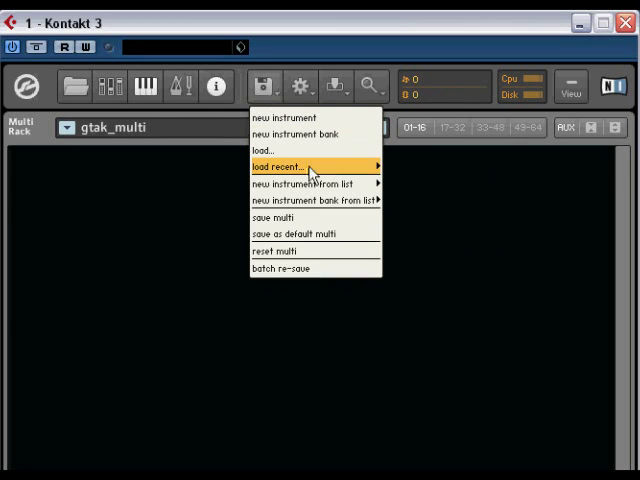
pyautogui.moveTo(300, 183)
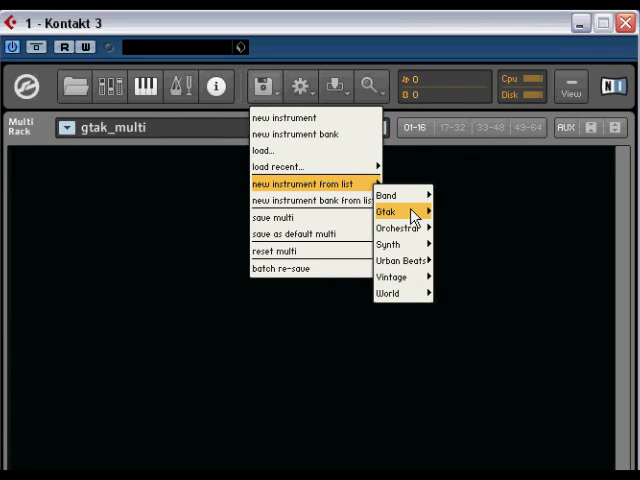
pyautogui.moveTo(405, 240)
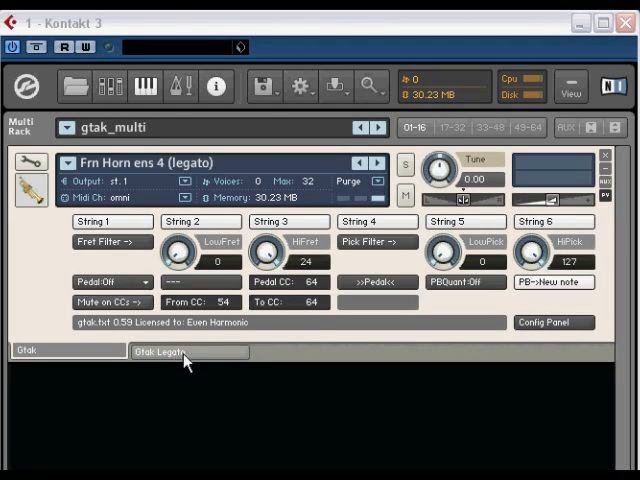
pyautogui.moveTo(192, 360)
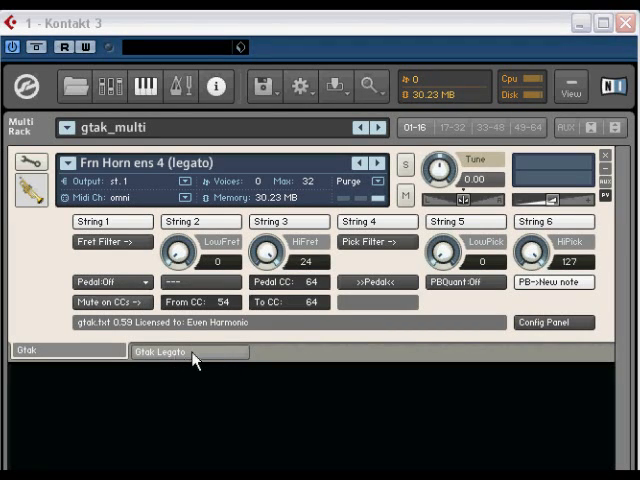